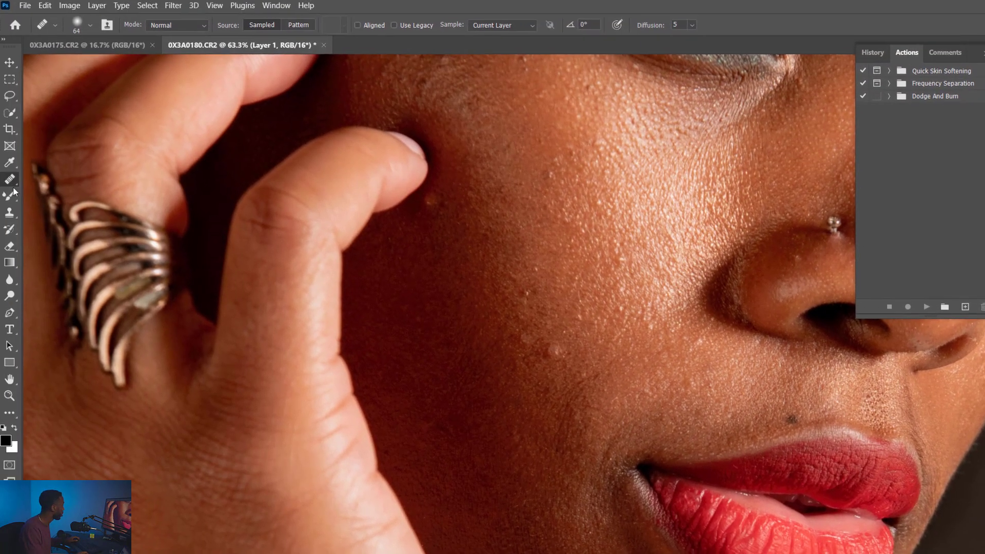
Collapse the floating History/Actions/Comments panels into the right dock as icons.
{"action": "left_click", "coordinate": [10, 180]}
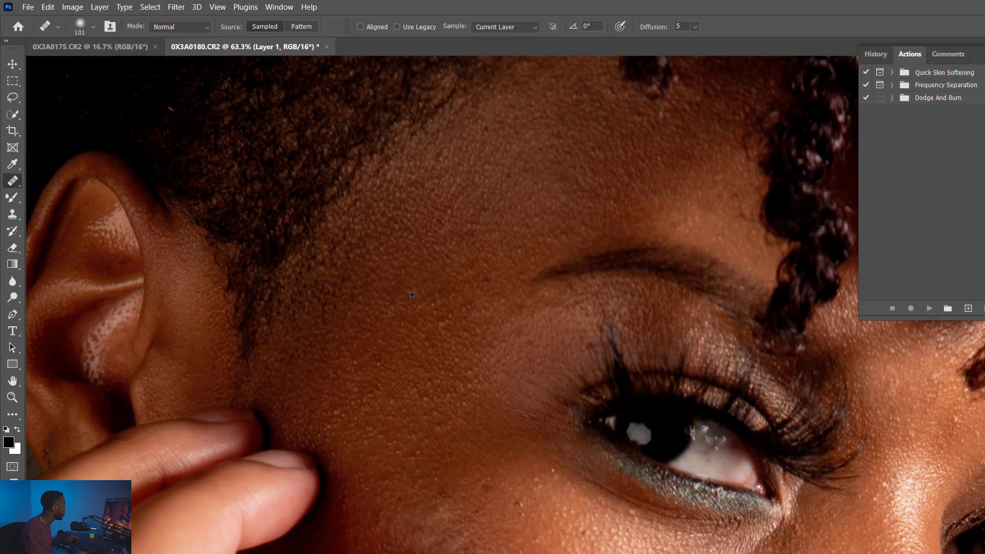
{"action": "key", "text": "Tab"}
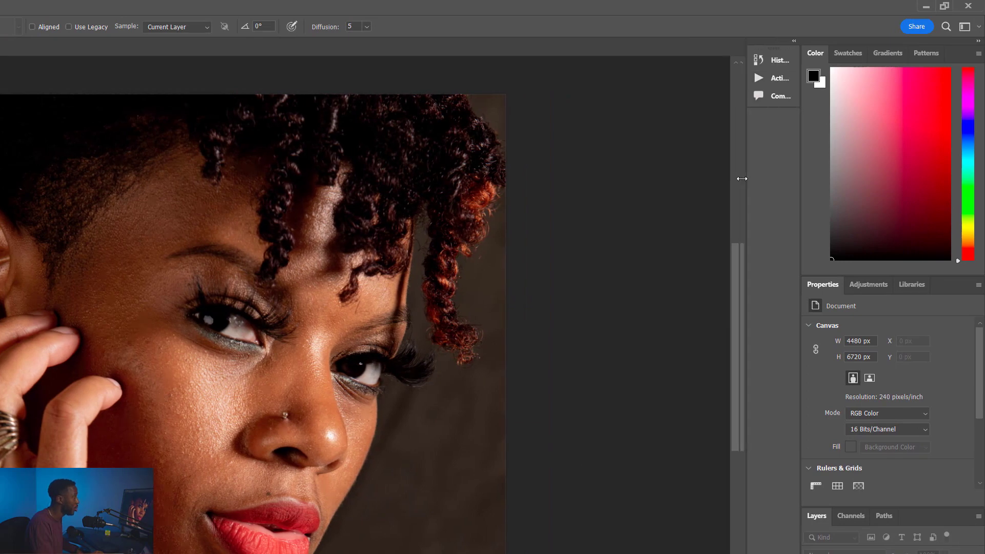
Show the Actions panel from the Window menu.
{"action": "left_click_drag", "start_coordinate": [741, 179], "coordinate": [704, 179]}
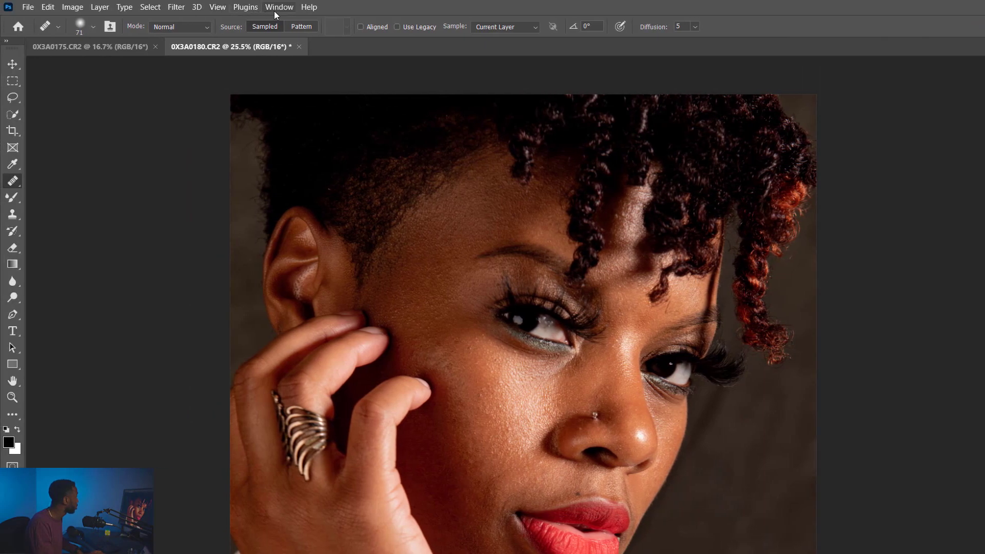
{"action": "left_click", "coordinate": [279, 7]}
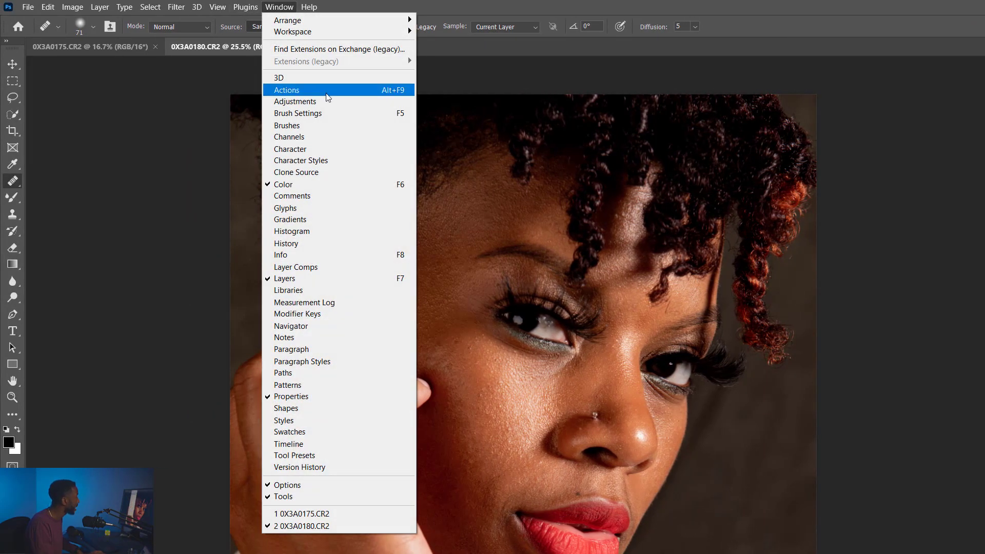
{"action": "left_click", "coordinate": [287, 91]}
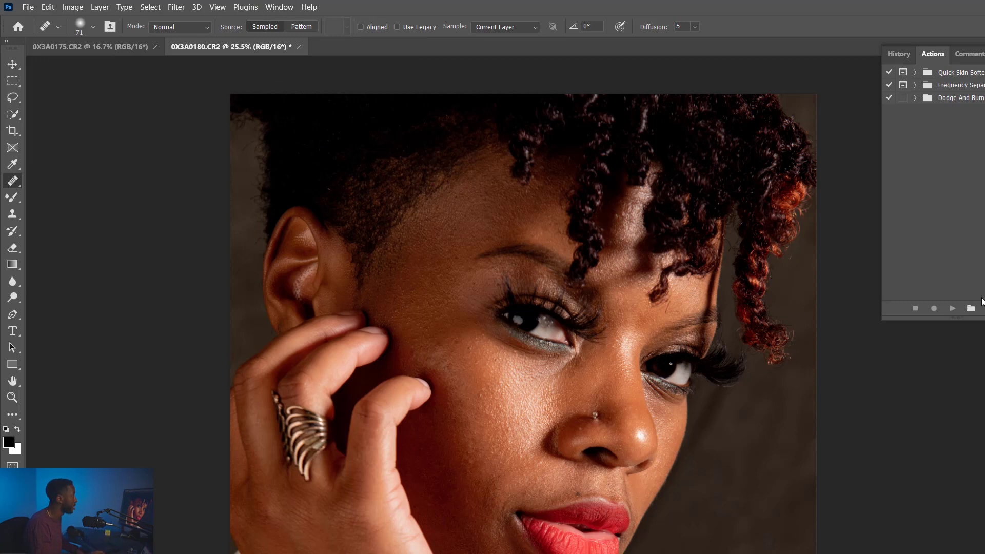
Create a new action set named Frequency Separation2.
{"action": "left_click", "coordinate": [752, 308]}
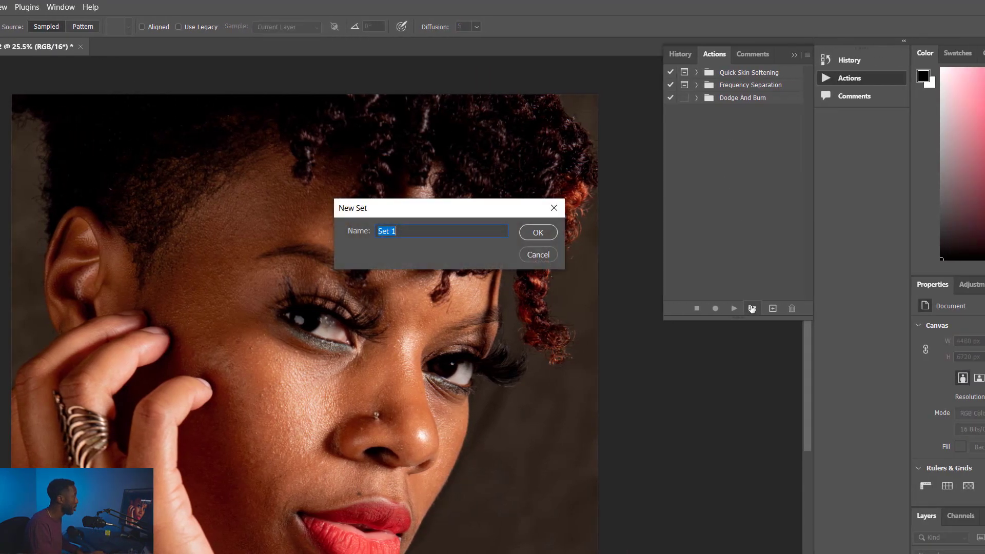
{"action": "type", "text": "Frequency"}
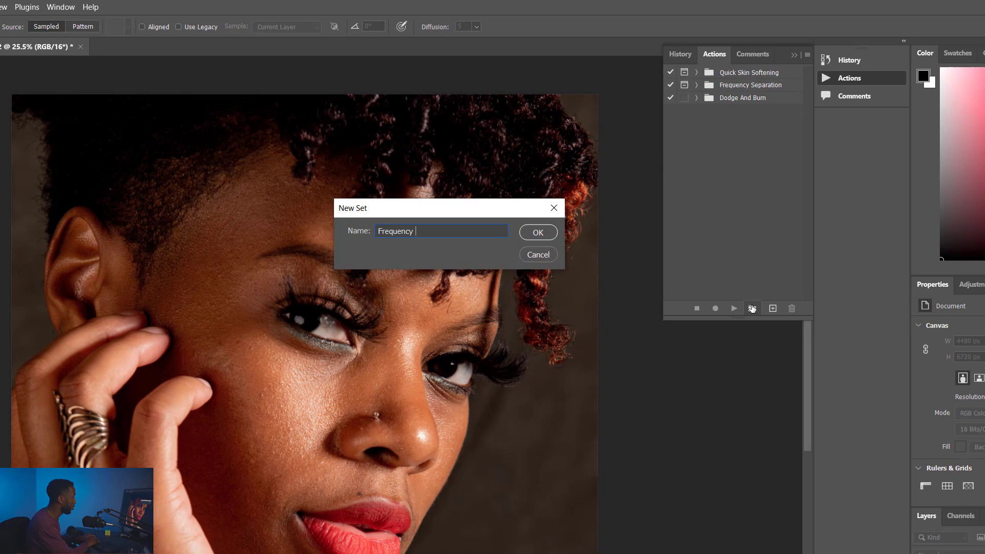
{"action": "type", "text": "Separation2"}
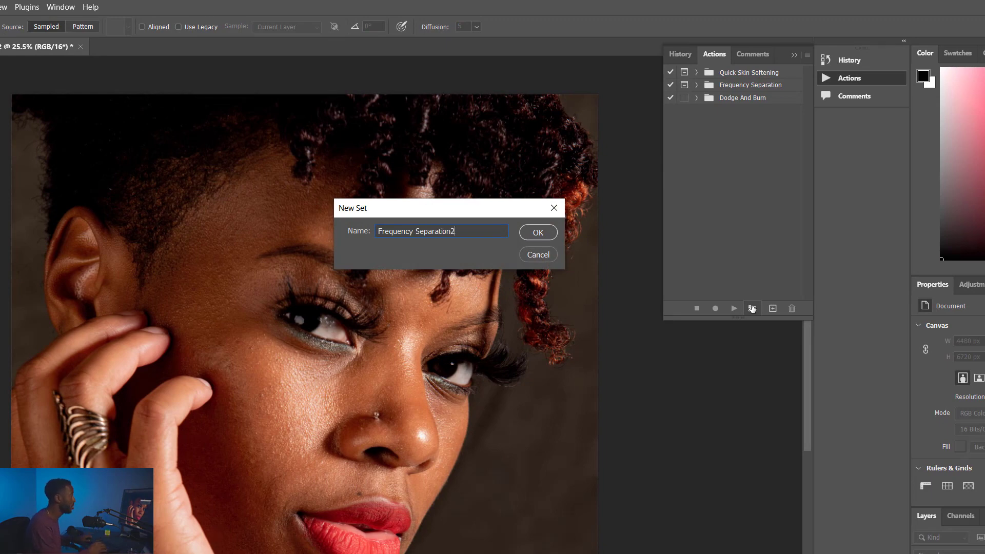
{"action": "left_click", "coordinate": [537, 232]}
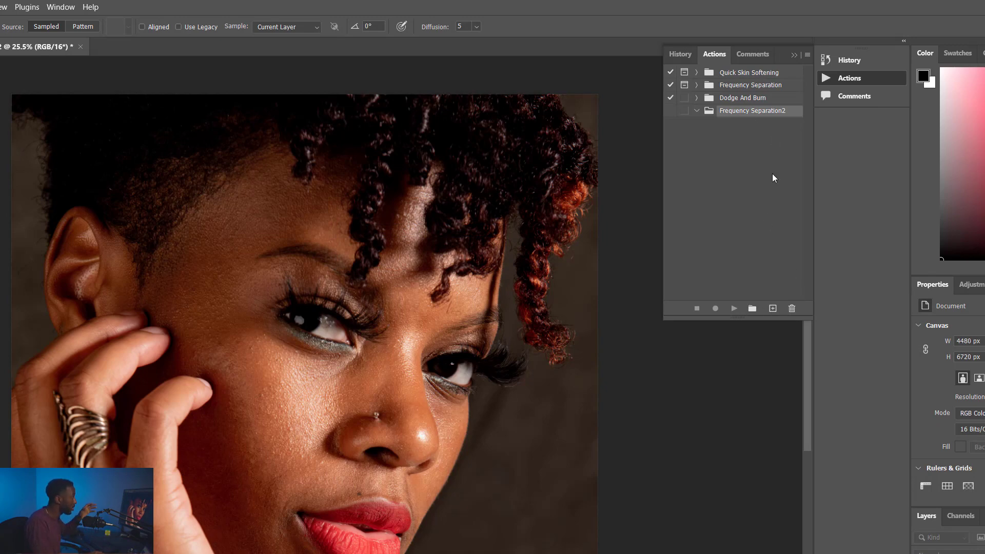
{"action": "mouse_move", "coordinate": [824, 399]}
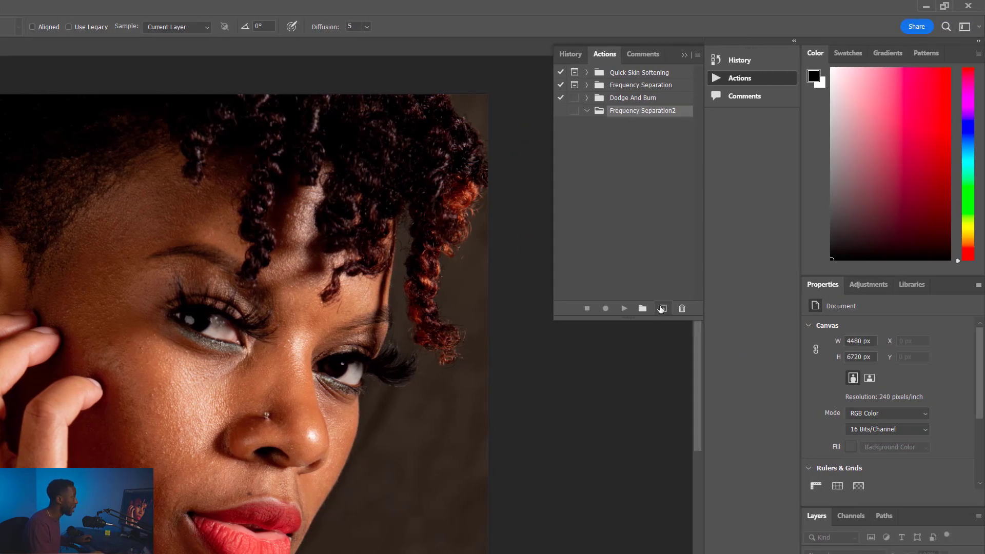
Create an action named Frequency Separation2 in the new set and begin recording.
{"action": "left_click", "coordinate": [660, 308]}
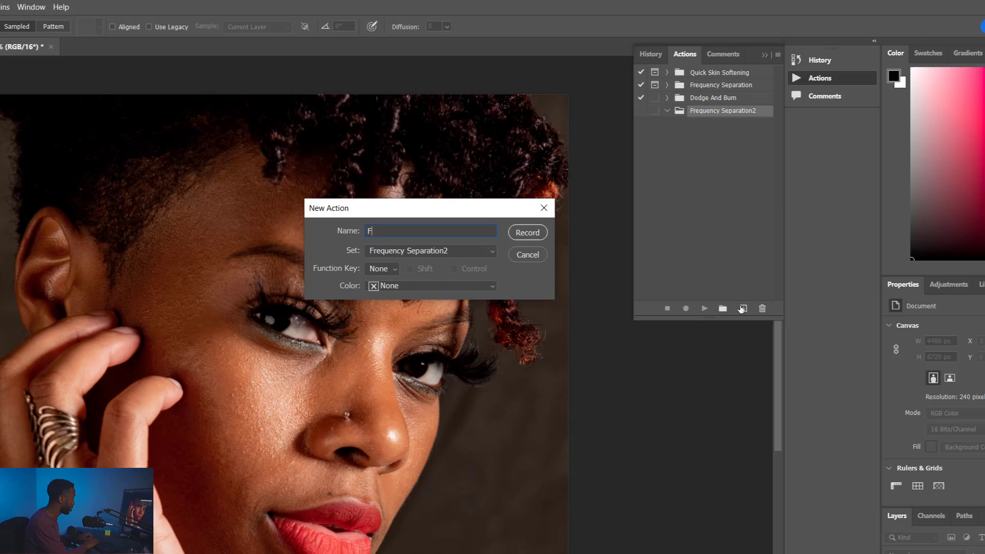
{"action": "type", "text": "requency Sepra"}
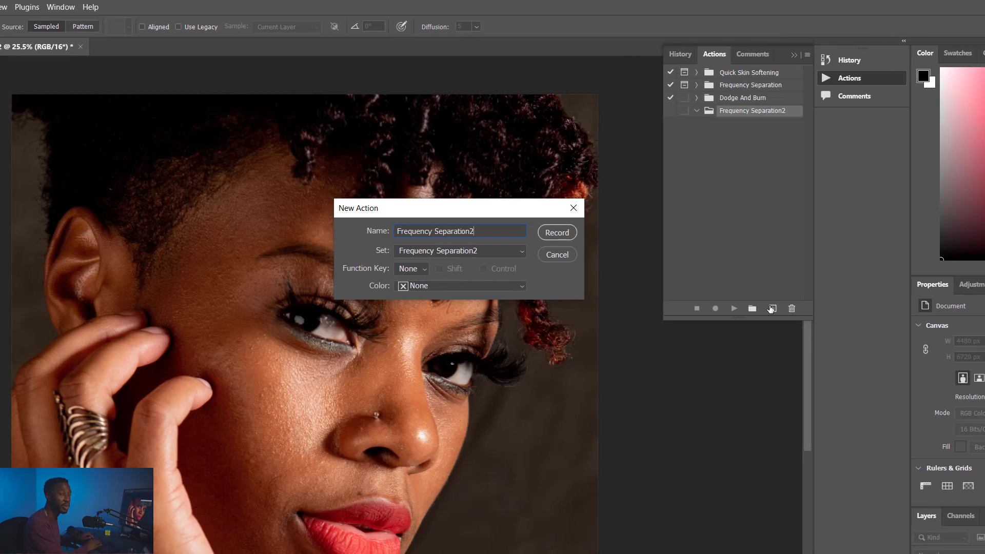
{"action": "left_click", "coordinate": [555, 232]}
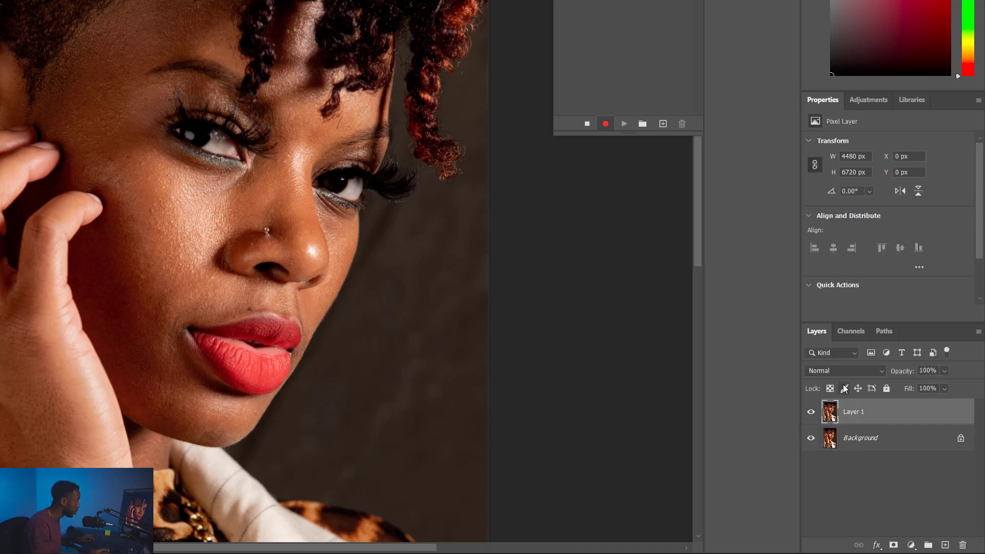
Duplicate the photo layer into Colors and a hidden Textures copy, leaving Colors active.
{"action": "key", "text": "ctrl+j"}
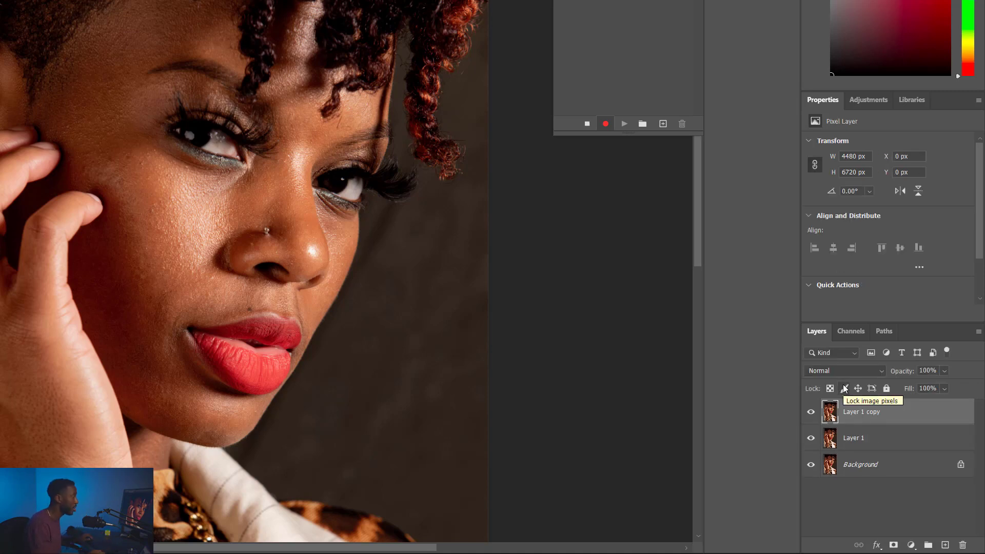
{"action": "left_click", "coordinate": [853, 438]}
{"action": "type", "text": "Colors"}
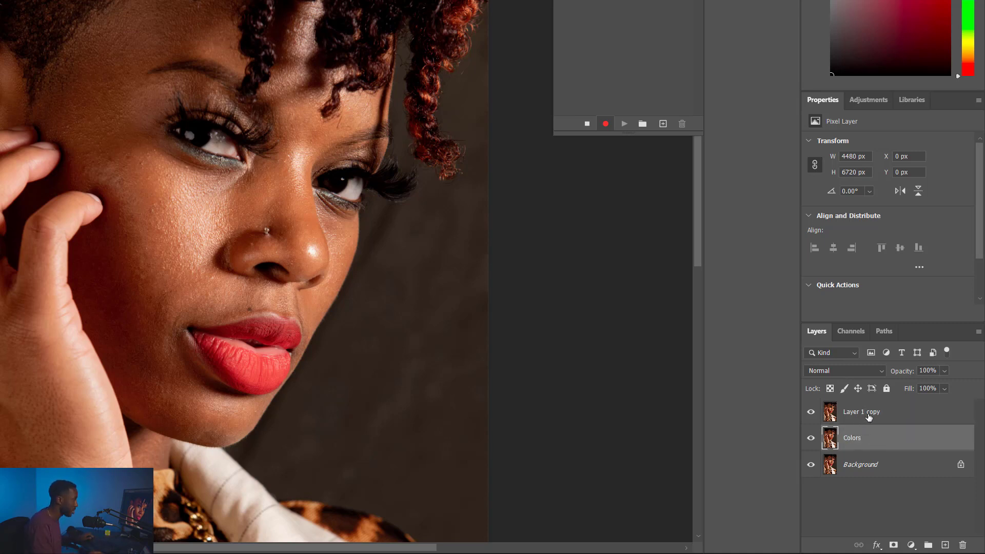
{"action": "double_click", "coordinate": [861, 412]}
{"action": "type", "text": "Textures"}
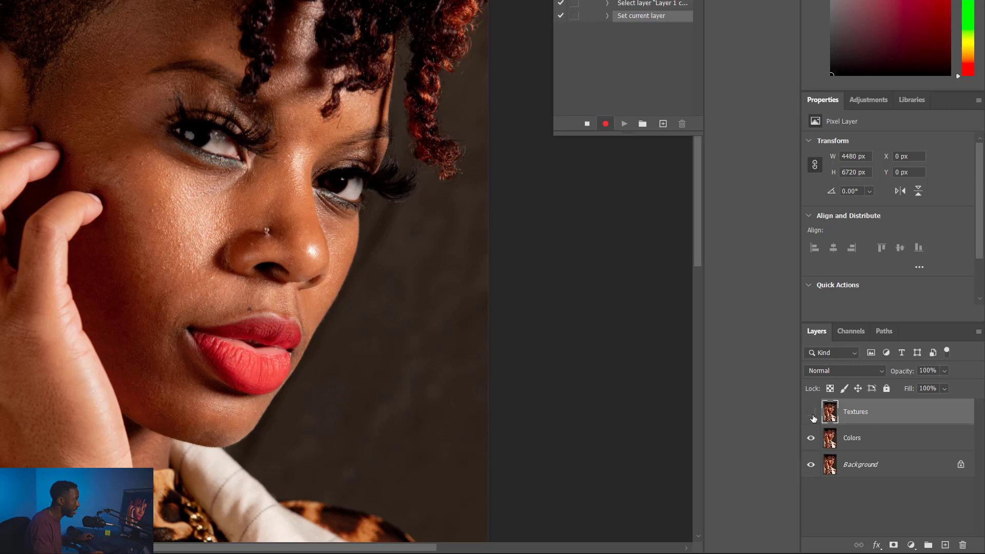
{"action": "left_click", "coordinate": [811, 418]}
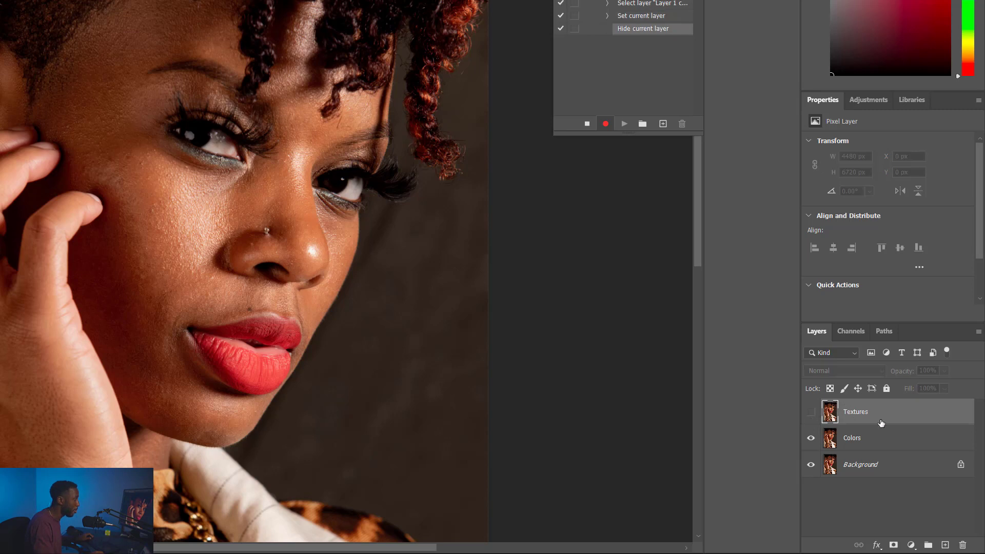
{"action": "left_click", "coordinate": [853, 439]}
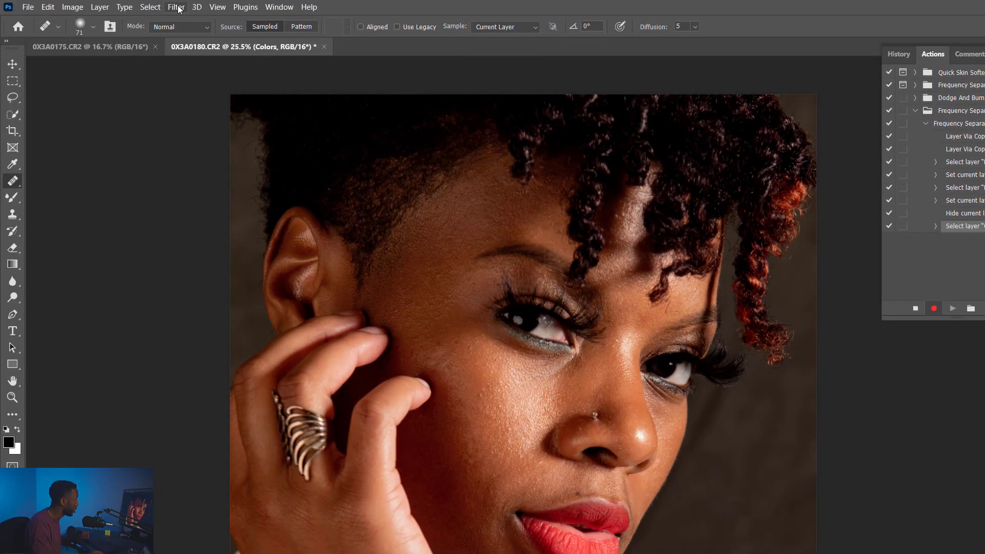
Apply a Dust & Scratches noise filter to the Colors layer, adjusting its radius.
{"action": "left_click", "coordinate": [175, 7]}
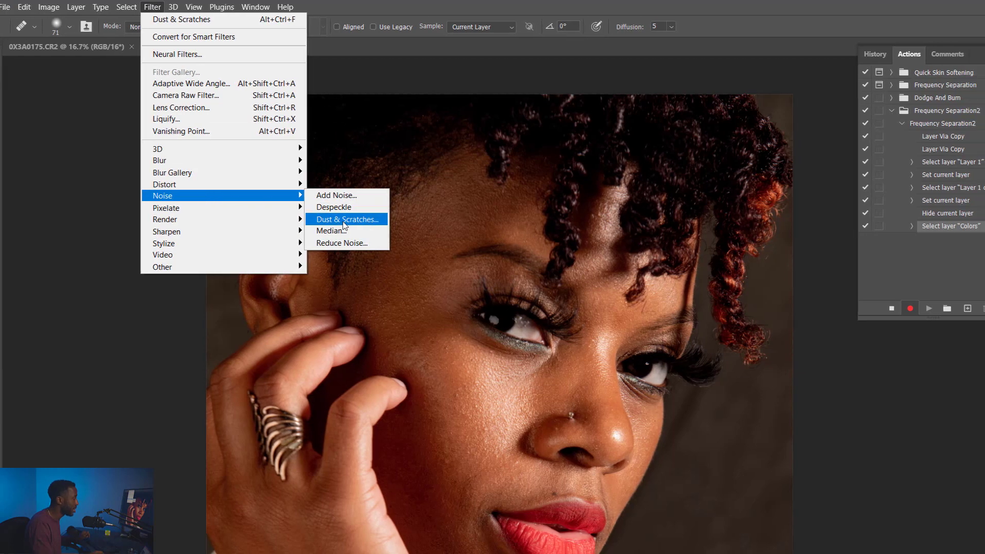
{"action": "left_click", "coordinate": [347, 220]}
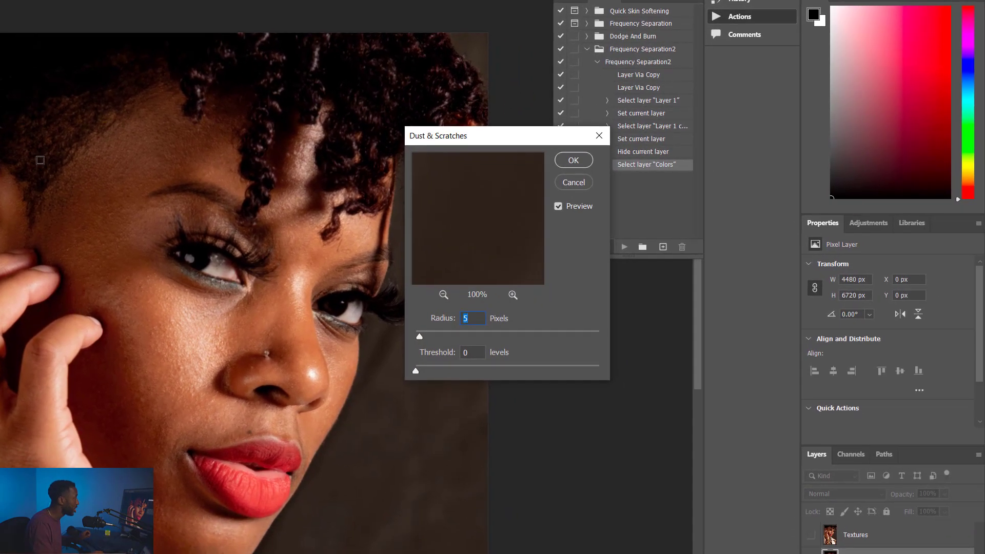
{"action": "left_click_drag", "start_coordinate": [438, 136], "coordinate": [489, 158]}
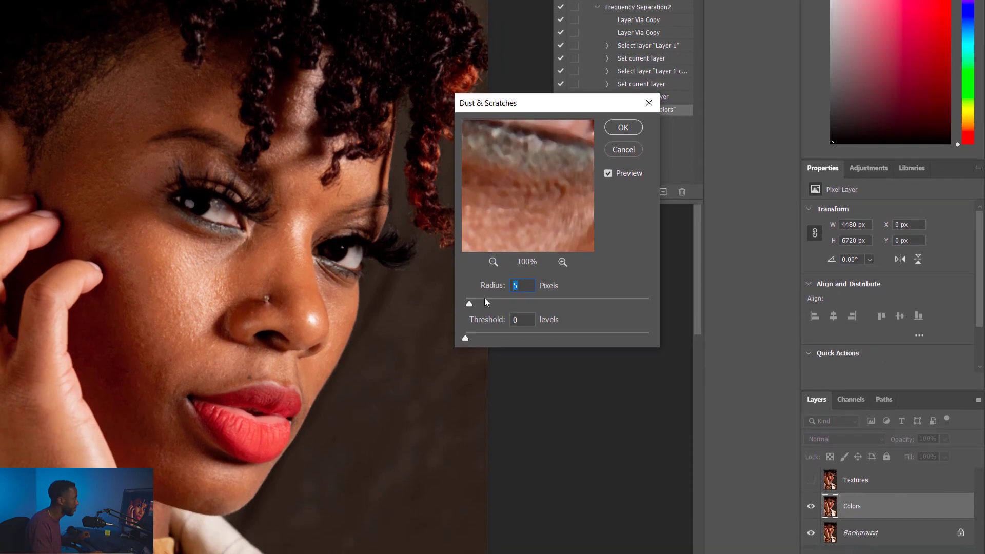
{"action": "type", "text": "1"}
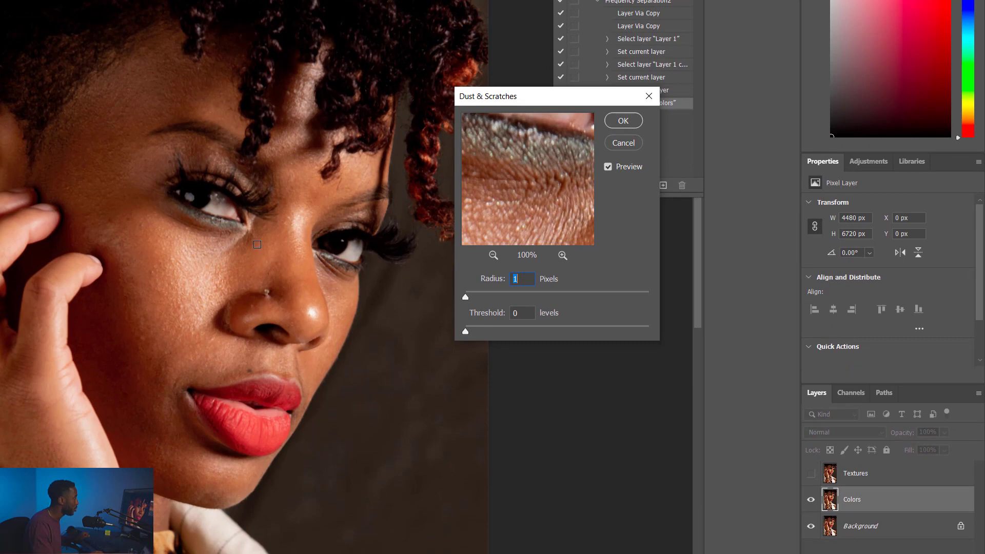
{"action": "mouse_move", "coordinate": [511, 180]}
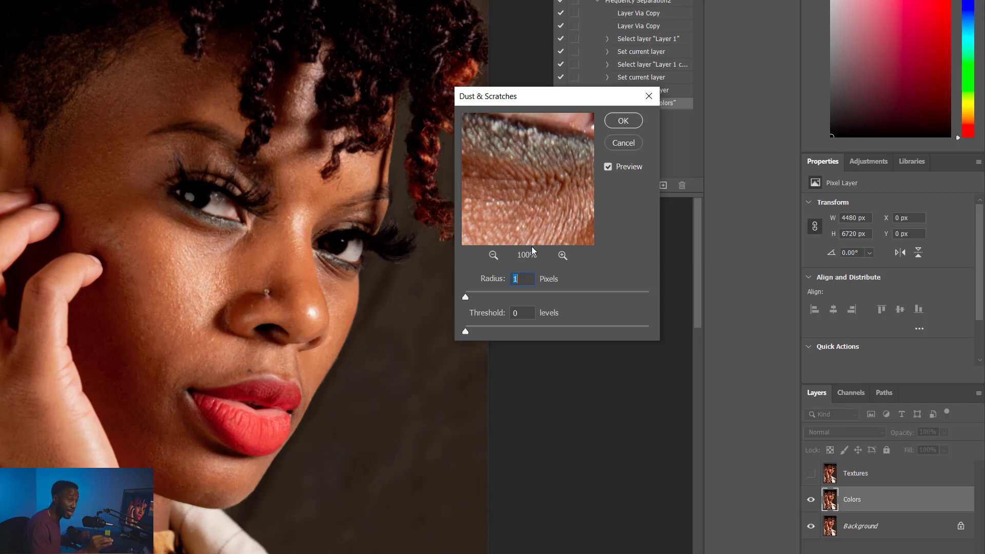
{"action": "mouse_move", "coordinate": [468, 311]}
{"action": "type", "text": "4"}
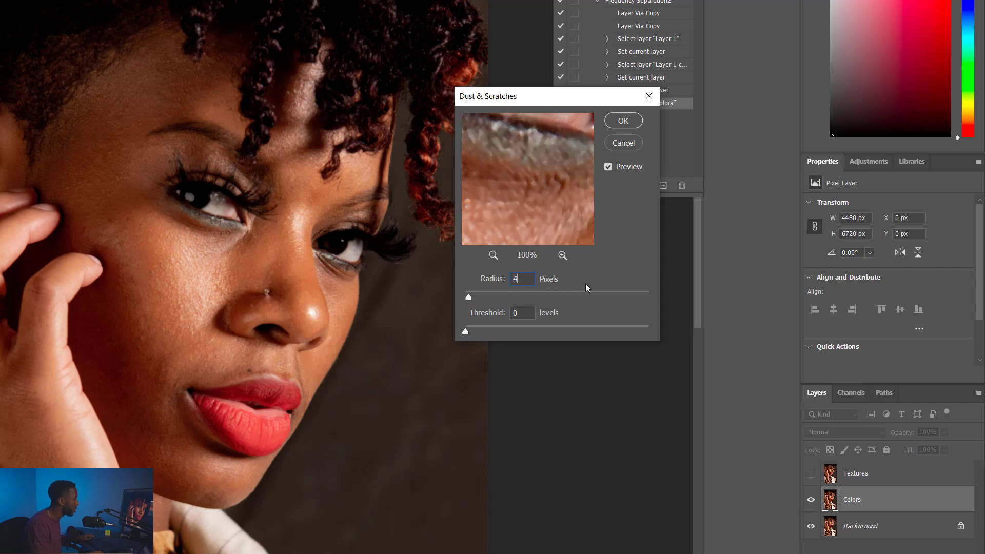
{"action": "triple_click", "coordinate": [520, 279]}
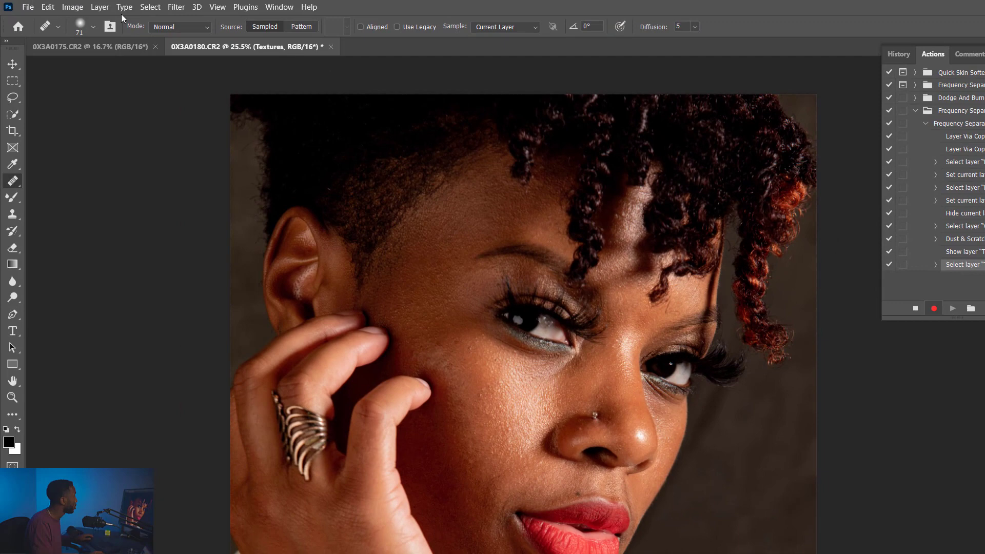
Run Apply Image on Textures from the Colors layer using Subtract, scale 2, offset 128.
{"action": "left_click", "coordinate": [72, 7]}
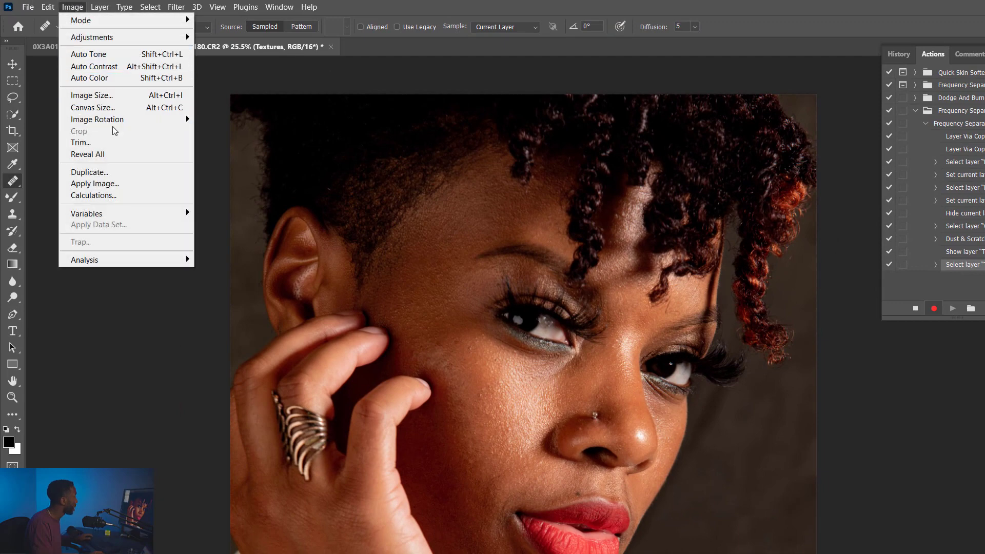
{"action": "left_click", "coordinate": [95, 184]}
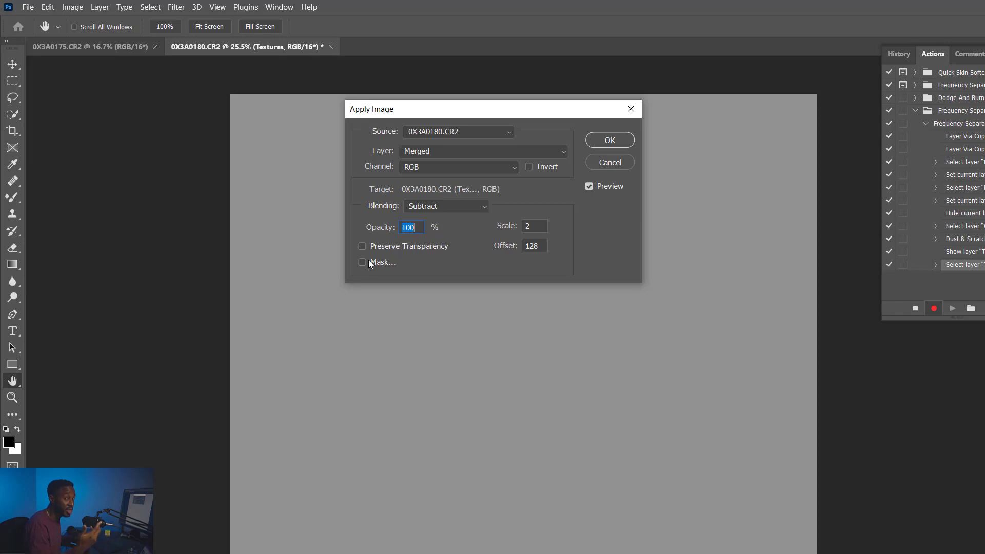
{"action": "left_click", "coordinate": [459, 132]}
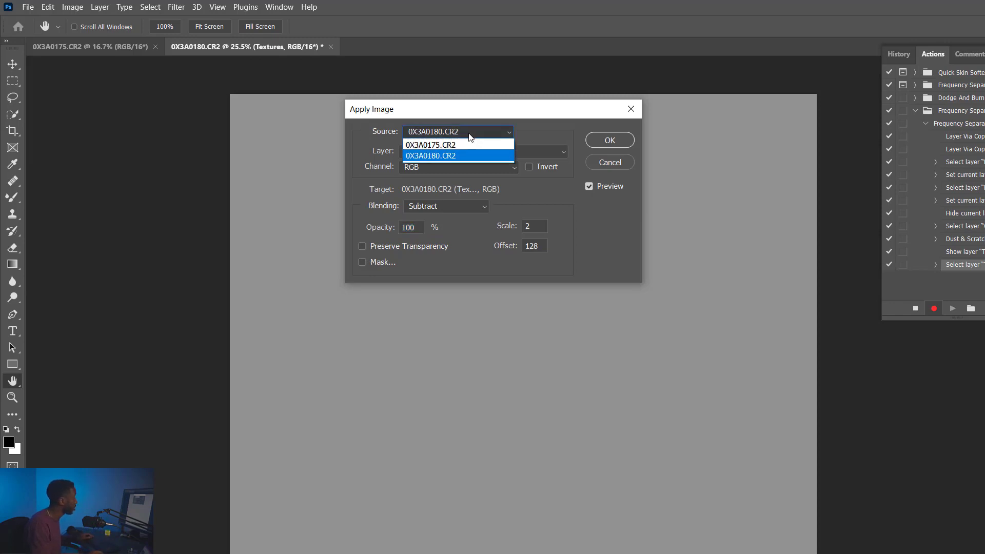
{"action": "left_click", "coordinate": [430, 156]}
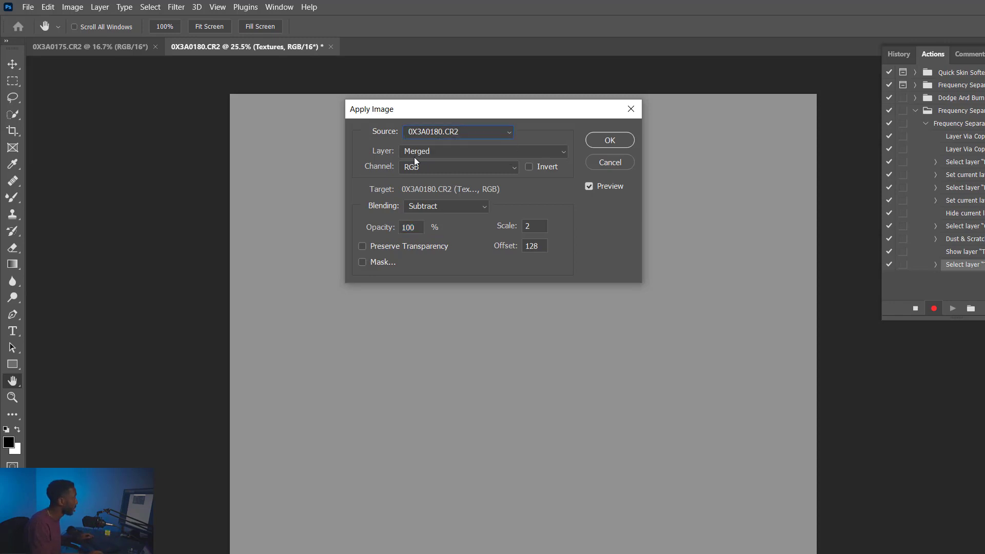
{"action": "left_click", "coordinate": [482, 151]}
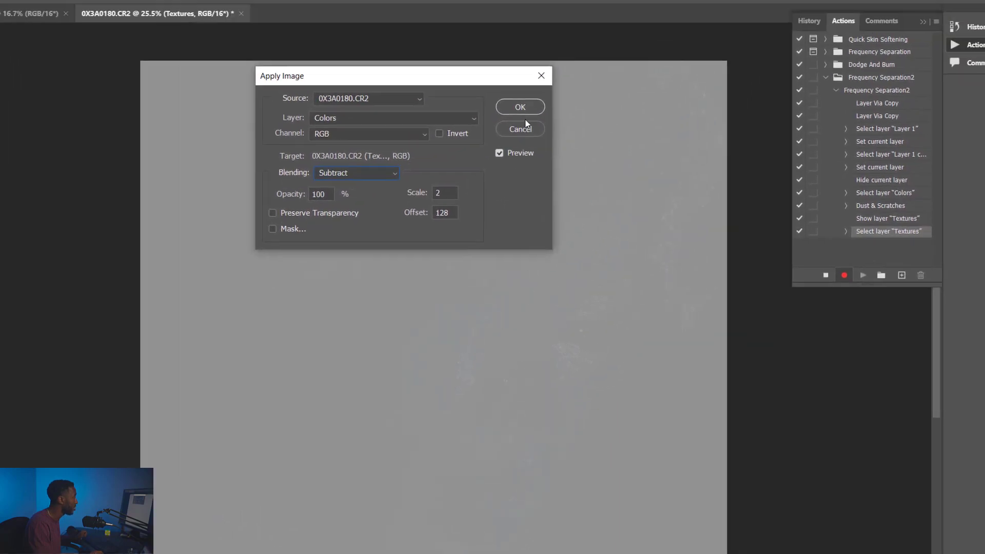
{"action": "left_click", "coordinate": [519, 106]}
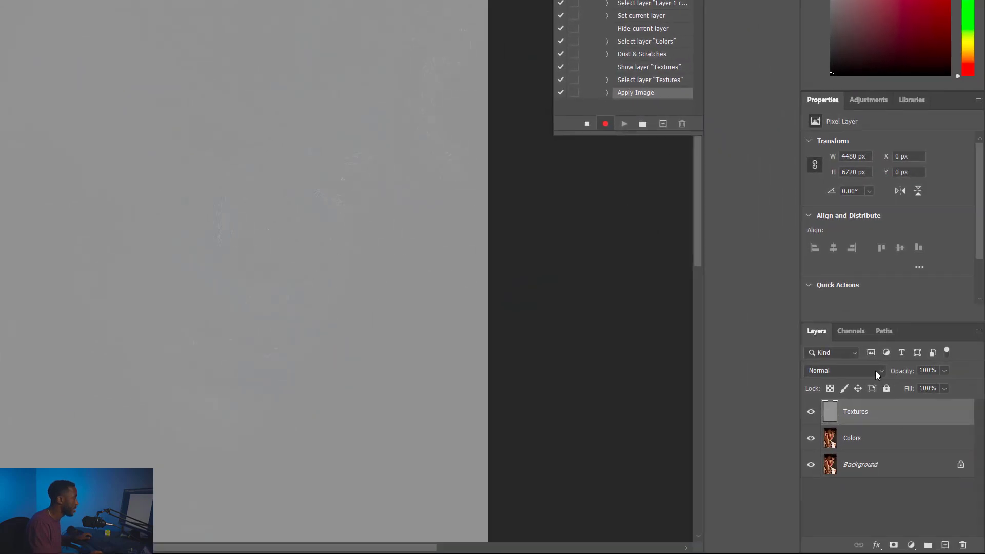
Set the Textures layer's blend mode to Linear Light.
{"action": "left_click", "coordinate": [844, 370]}
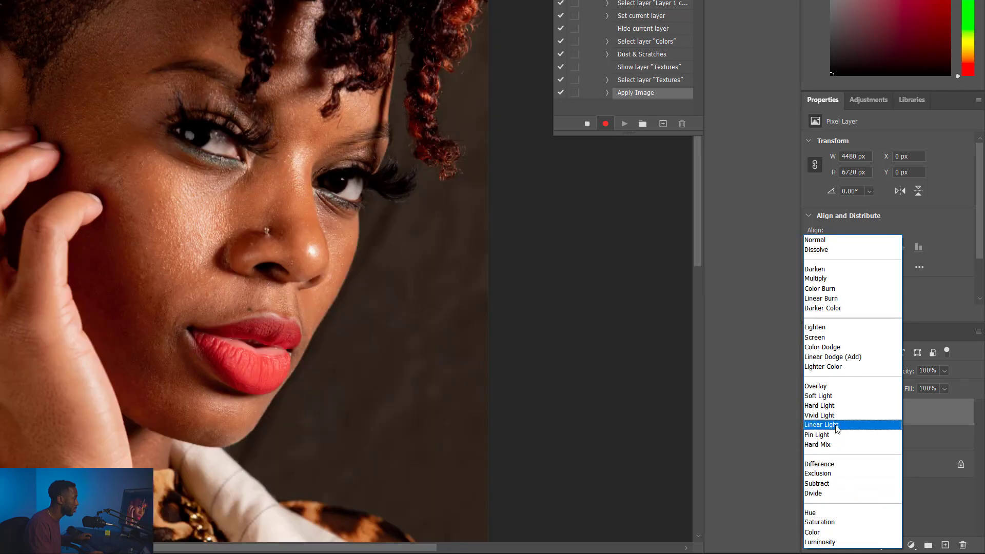
{"action": "left_click", "coordinate": [820, 424]}
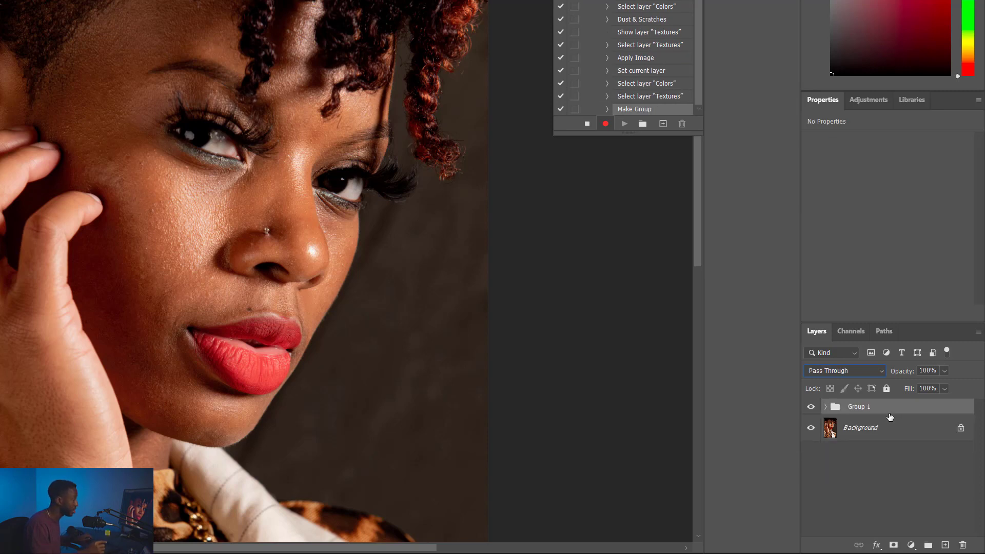
Rename the layer group to Frequency Separation, expand it and select Colors.
{"action": "double_click", "coordinate": [861, 406]}
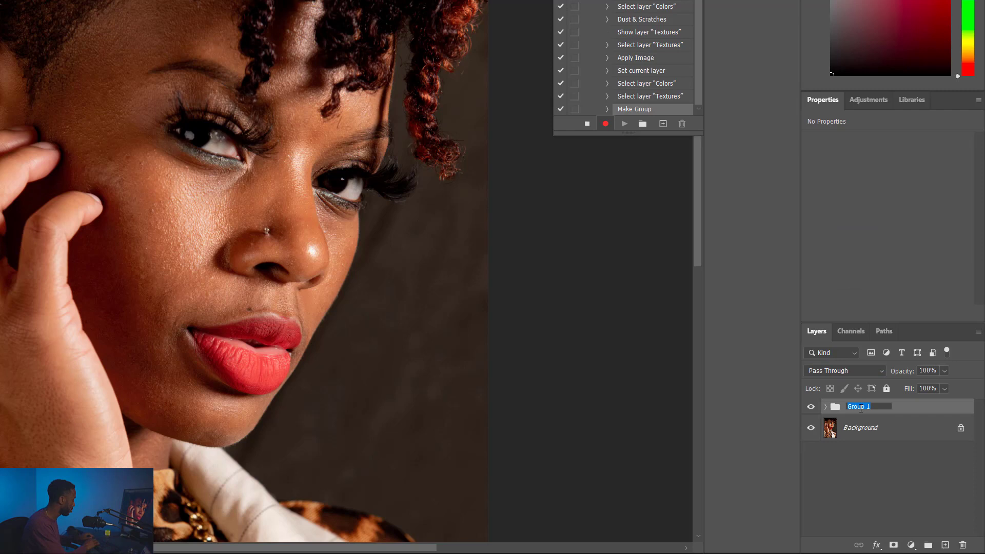
{"action": "type", "text": "Frequency Separation"}
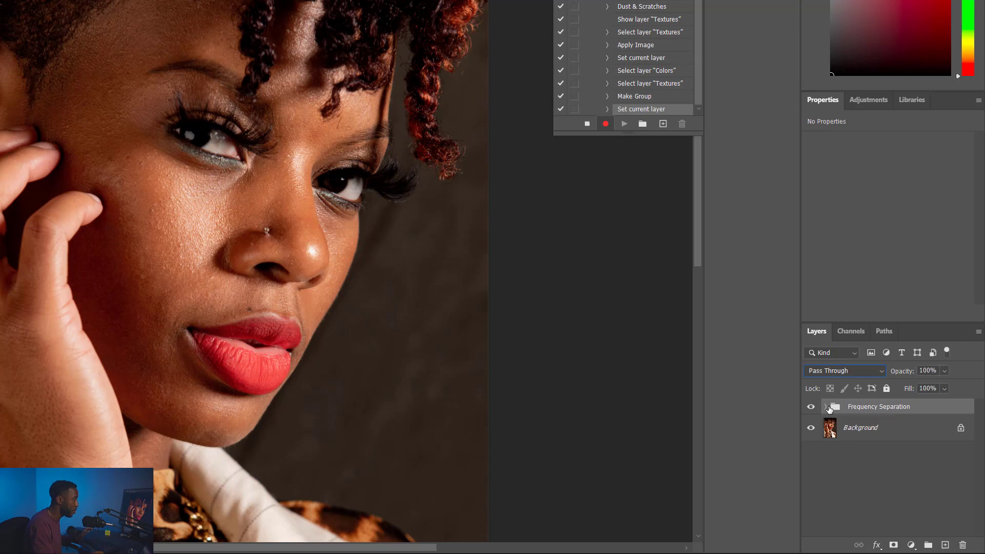
{"action": "left_click", "coordinate": [824, 406]}
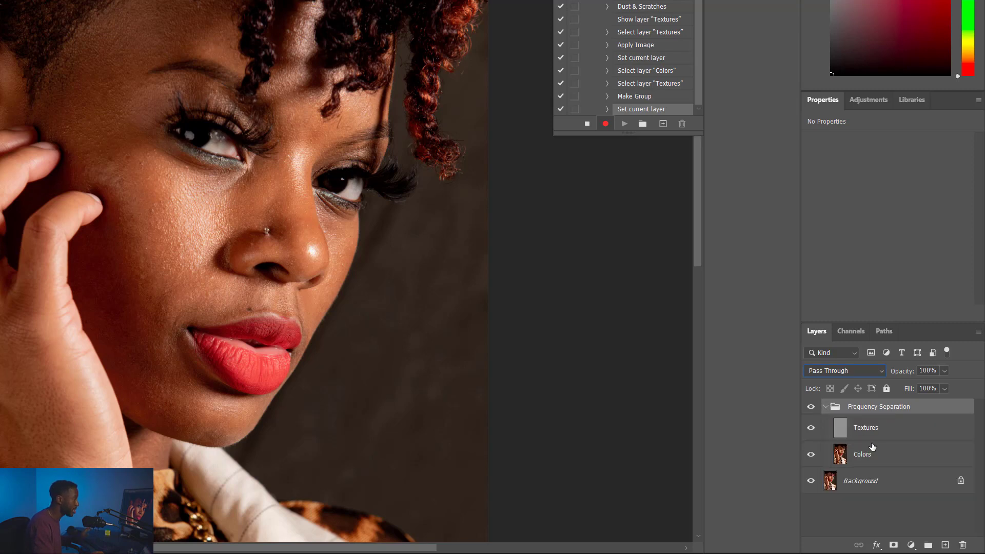
{"action": "left_click", "coordinate": [861, 454]}
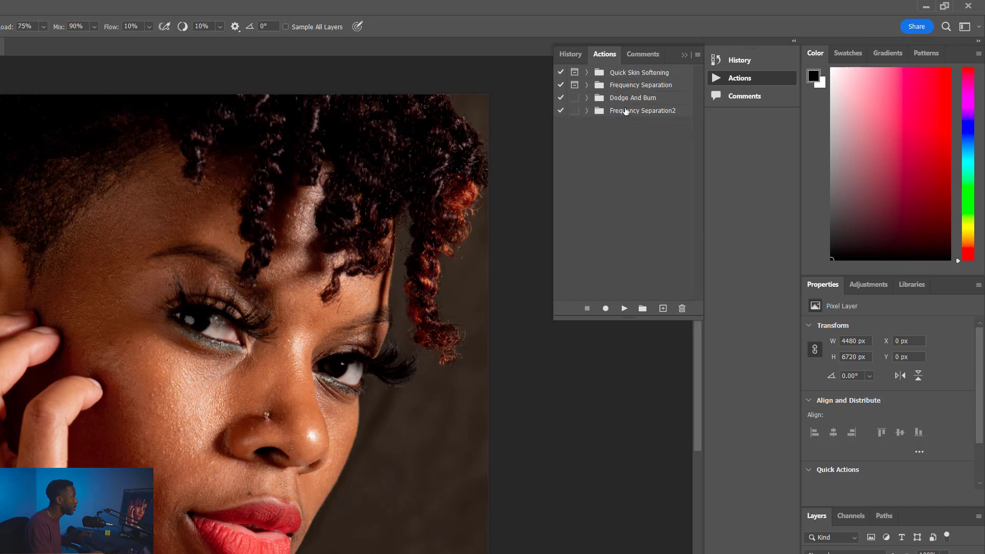
Expand the Frequency Separation2 set to check the saved action.
{"action": "left_click", "coordinate": [586, 111]}
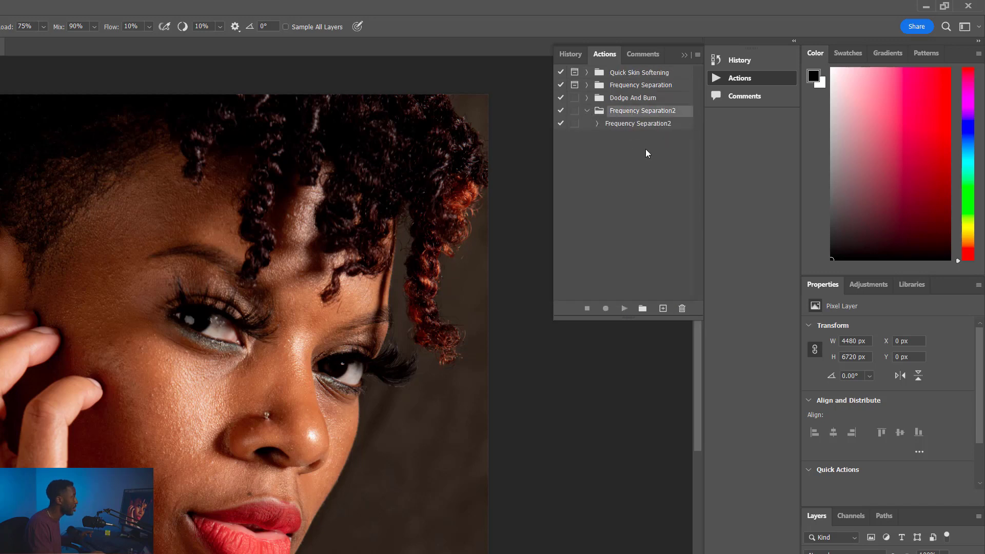
{"action": "left_click", "coordinate": [598, 124]}
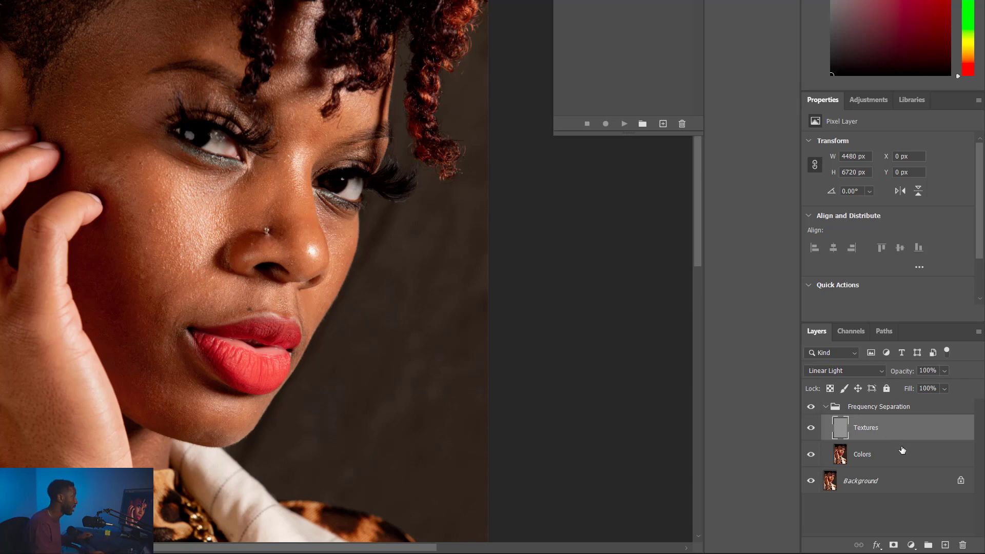
Select the Colors layer ready for Mixer Brush blending on the cheek and jaw.
{"action": "left_click", "coordinate": [862, 453]}
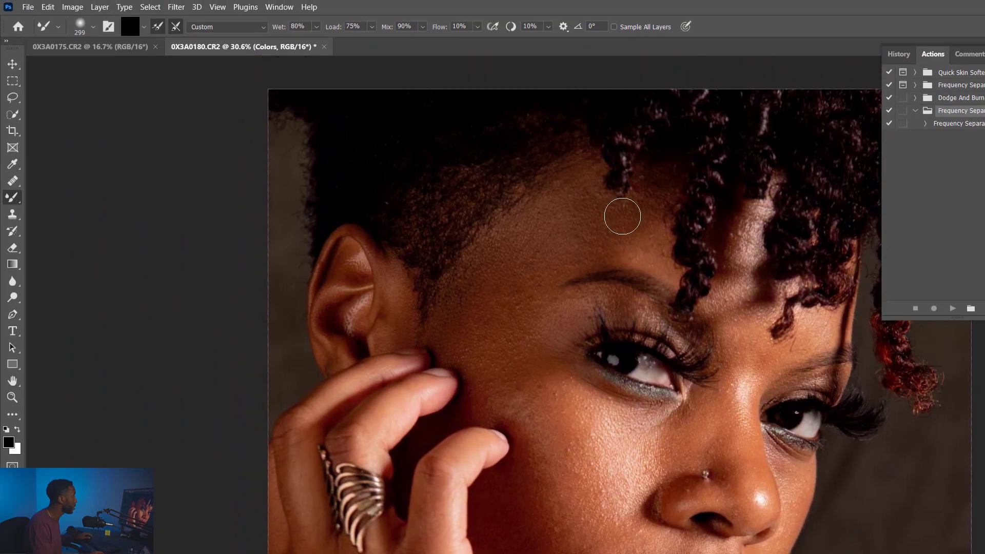
{"action": "mouse_move", "coordinate": [617, 224]}
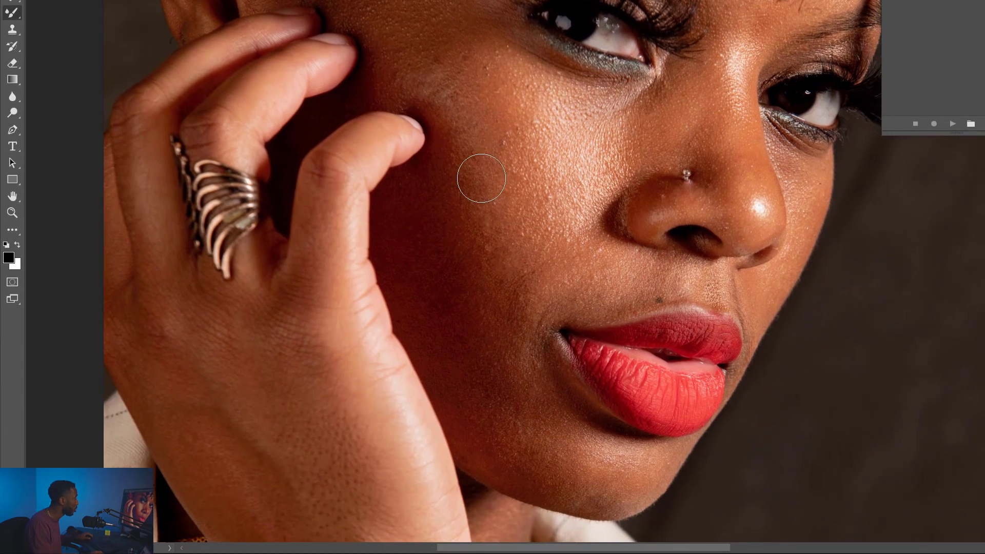
{"action": "mouse_move", "coordinate": [510, 421]}
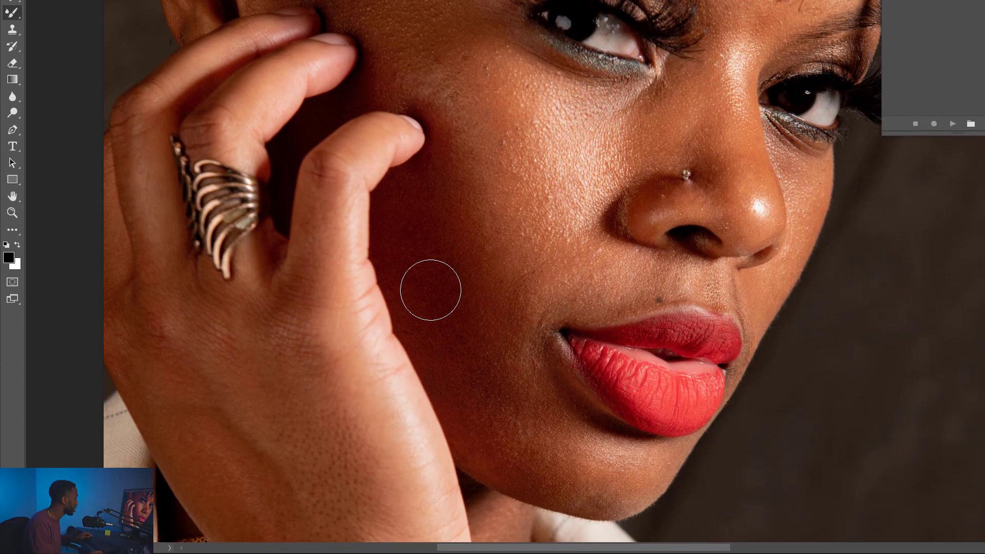
{"action": "mouse_move", "coordinate": [493, 414]}
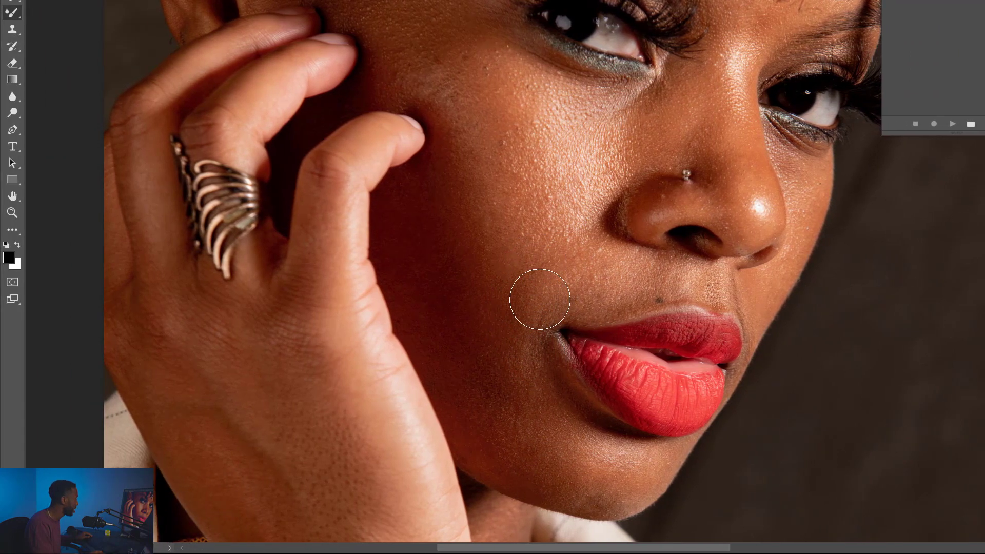
{"action": "mouse_move", "coordinate": [510, 358]}
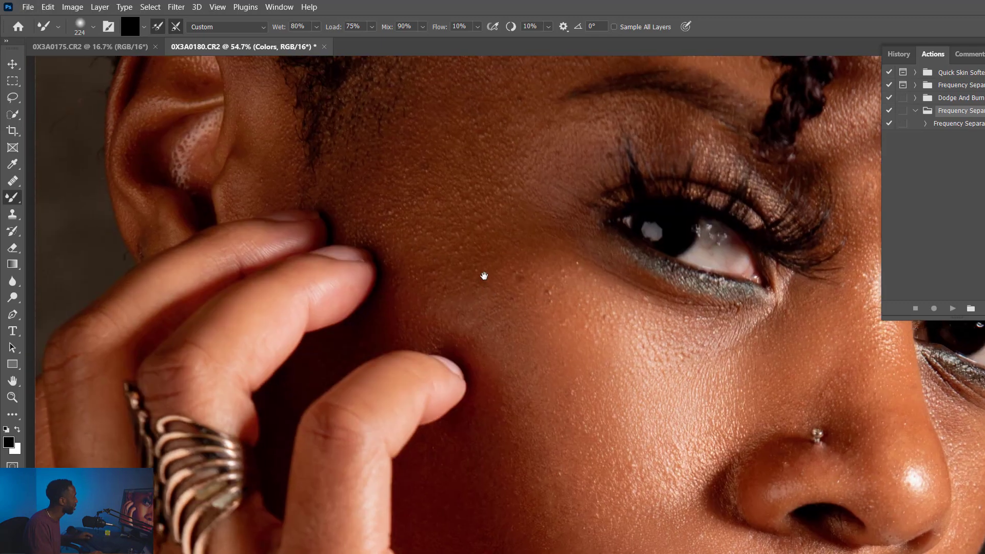
{"action": "mouse_move", "coordinate": [411, 263]}
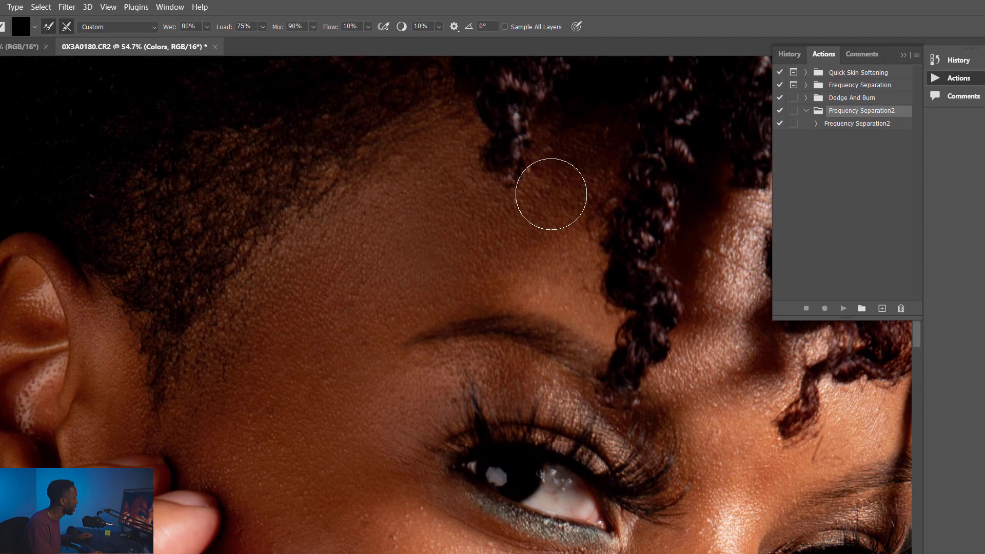
Blend skin colour with the Mixer Brush across the forehead under the curls and between the brows.
{"action": "left_click_drag", "start_coordinate": [551, 194], "coordinate": [557, 282]}
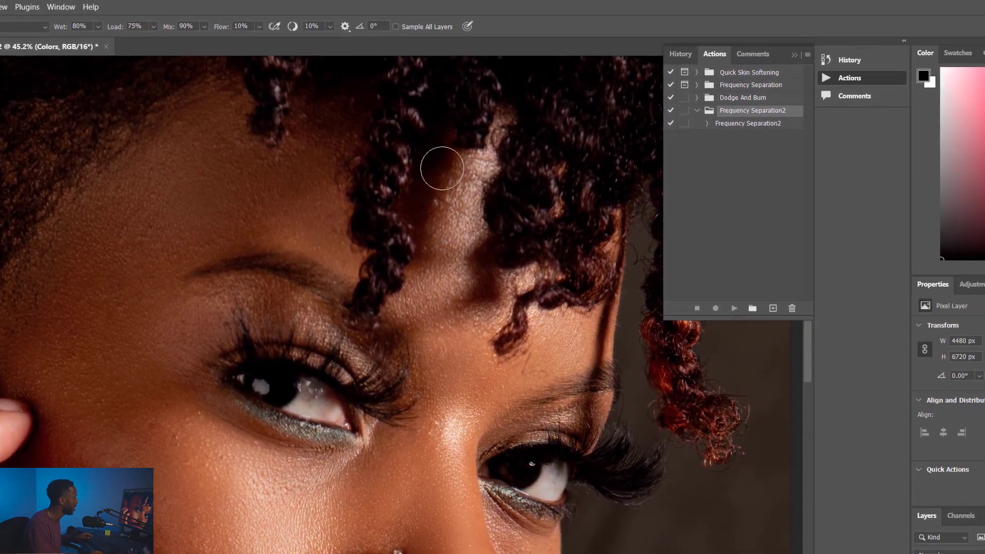
{"action": "left_click_drag", "start_coordinate": [441, 167], "coordinate": [453, 302]}
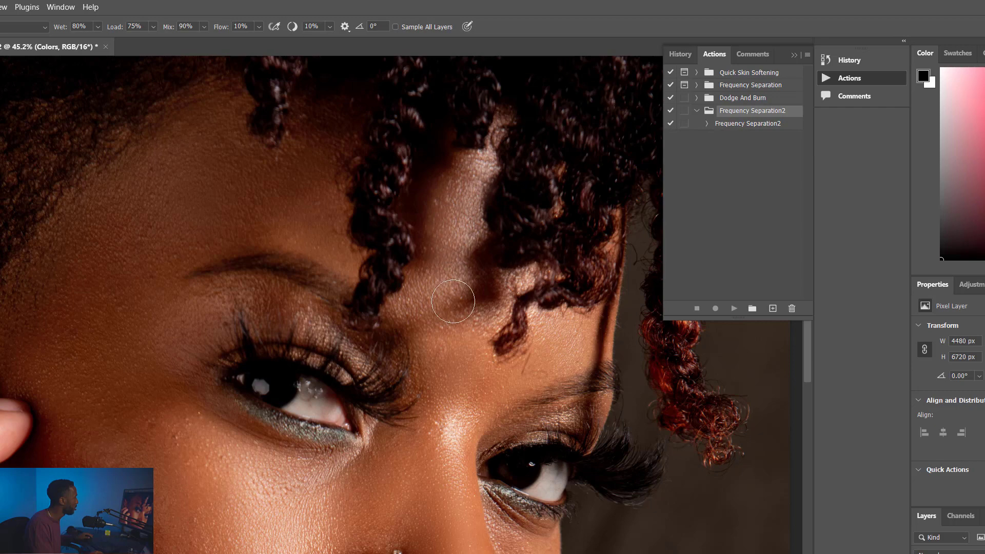
{"action": "left_click_drag", "start_coordinate": [453, 302], "coordinate": [479, 183]}
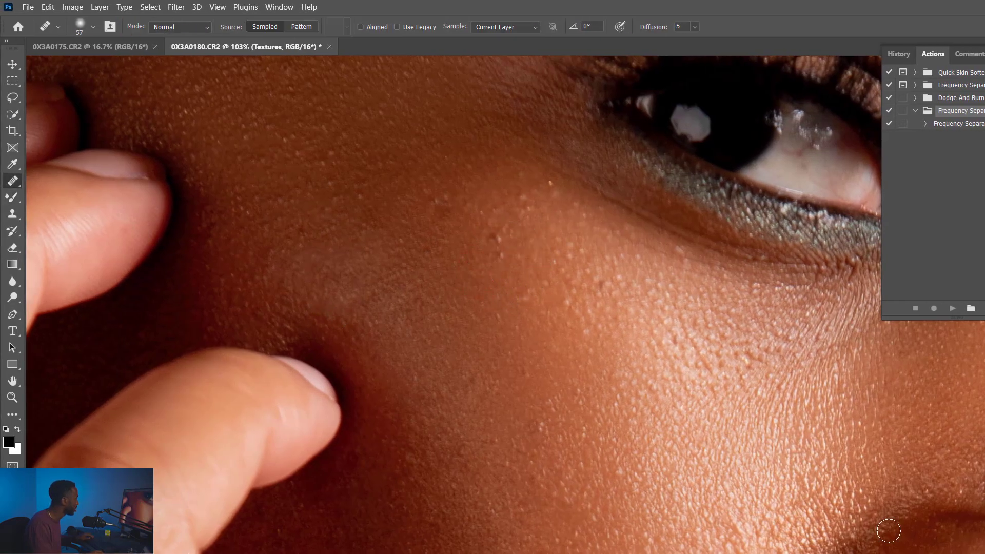
{"action": "mouse_move", "coordinate": [260, 212]}
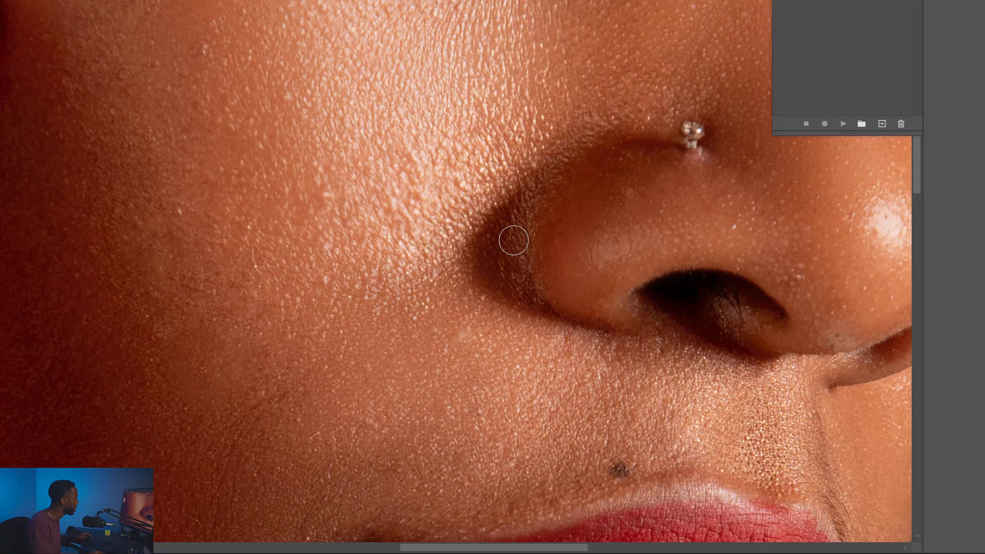
{"action": "mouse_move", "coordinate": [536, 195]}
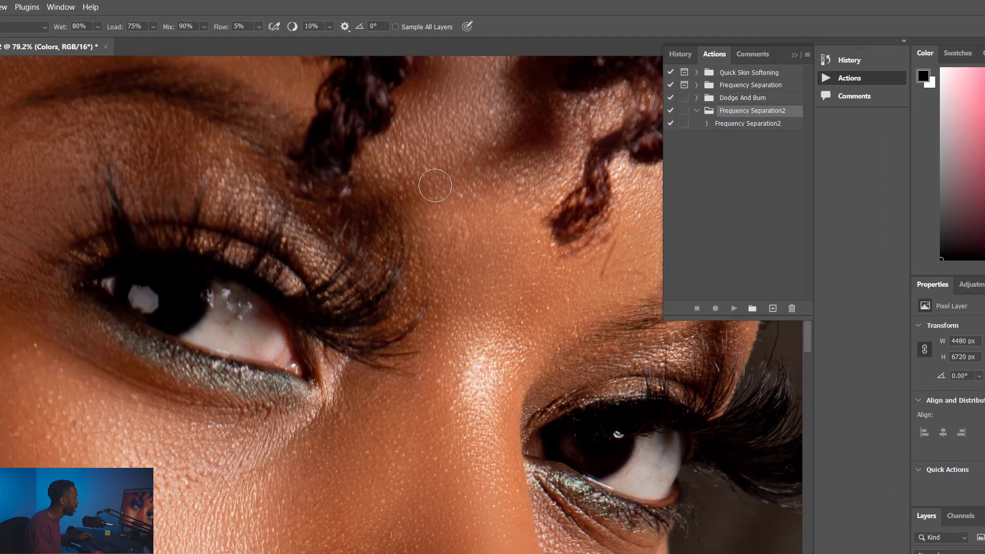
{"action": "mouse_move", "coordinate": [577, 172]}
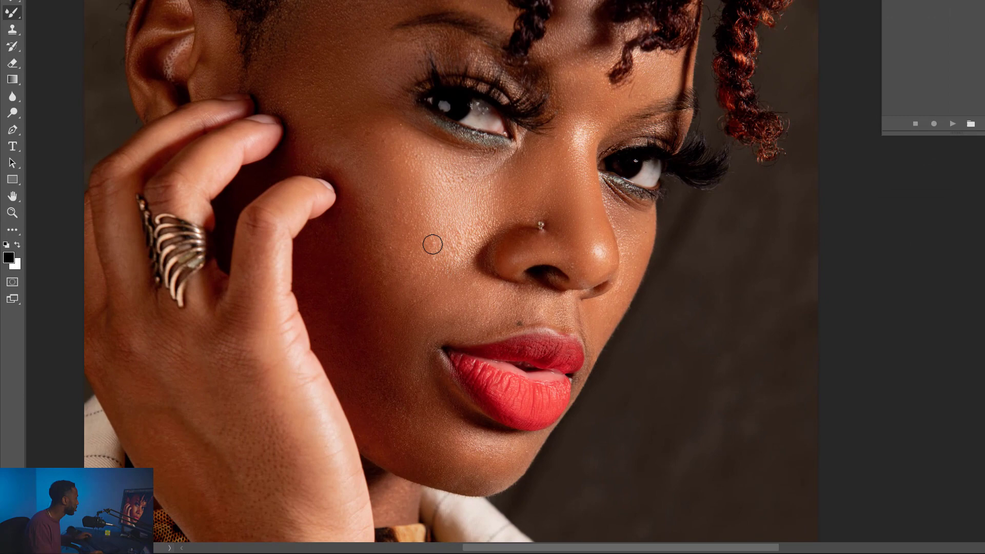
{"action": "mouse_move", "coordinate": [442, 265]}
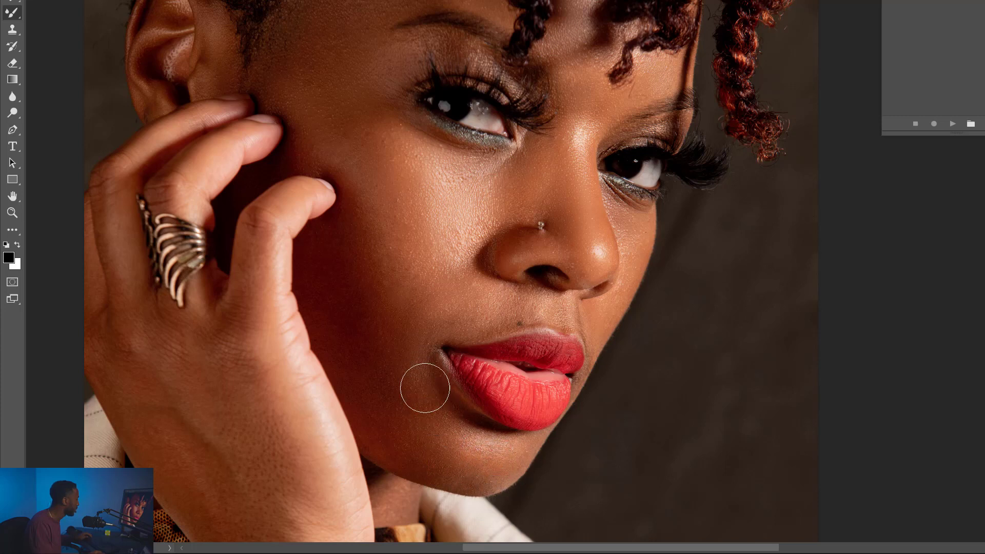
{"action": "mouse_move", "coordinate": [462, 283]}
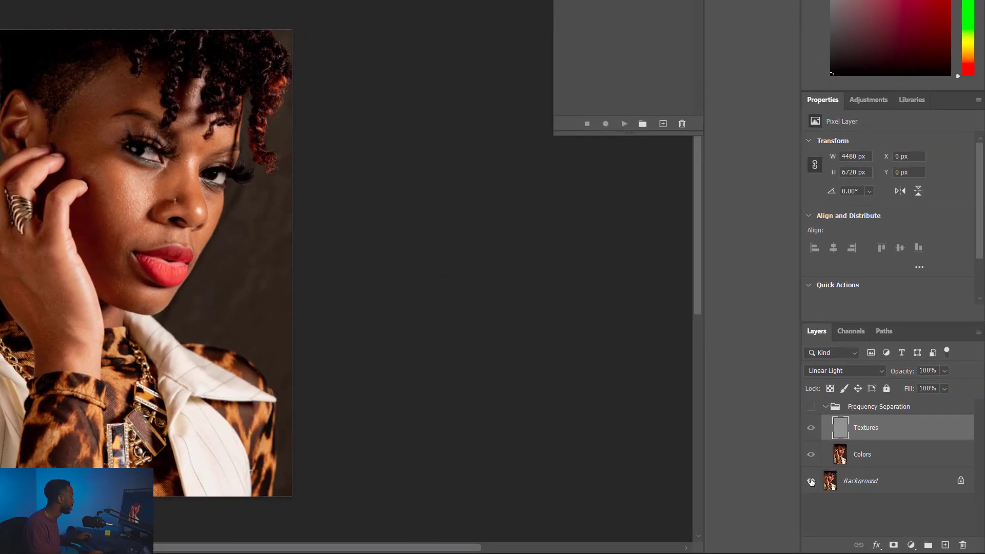
Make the Textures layer active and bring up the healing tool variants for blemish repair.
{"action": "left_click", "coordinate": [811, 480]}
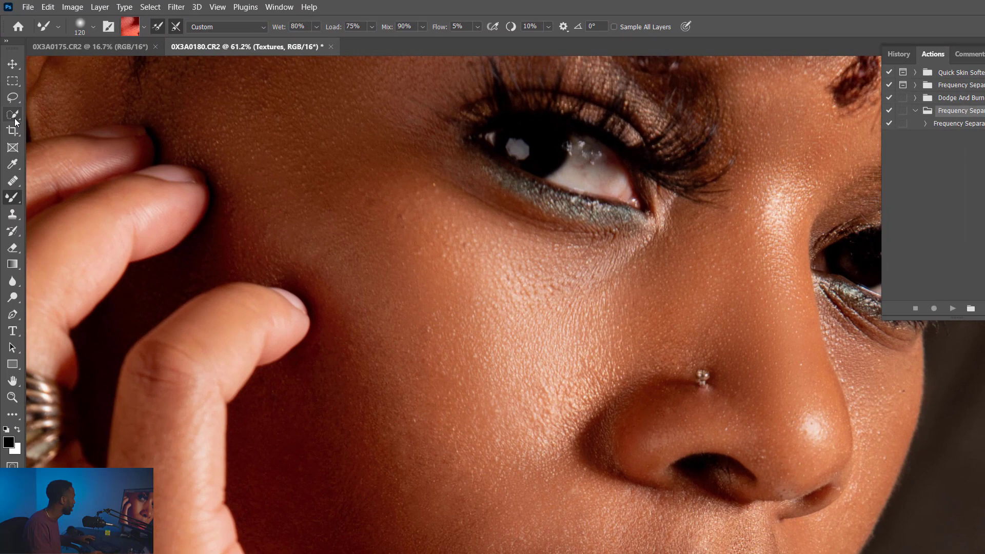
{"action": "left_click", "coordinate": [13, 98]}
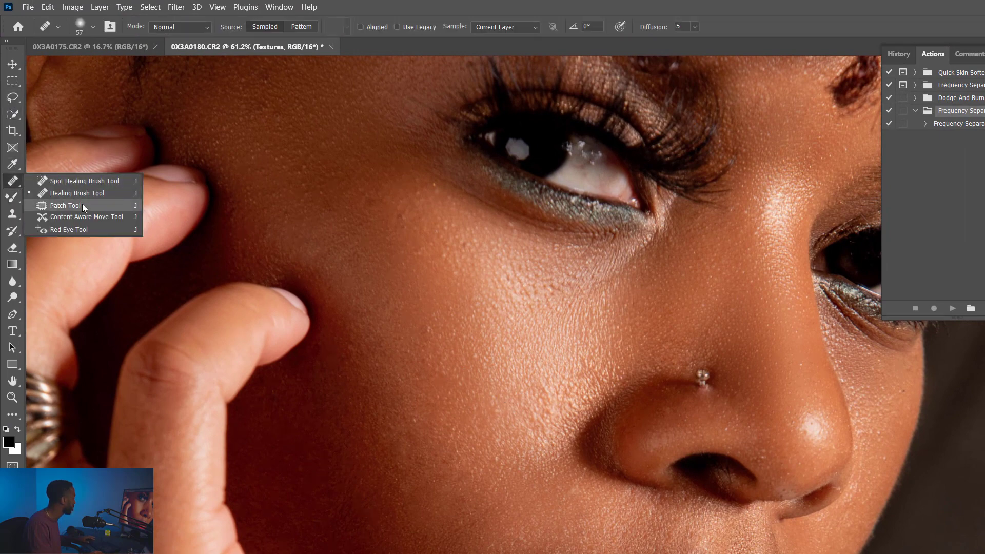
Choose a different blemish-repair tool from the Healing Brush group for the cheek spots.
{"action": "left_click", "coordinate": [65, 205]}
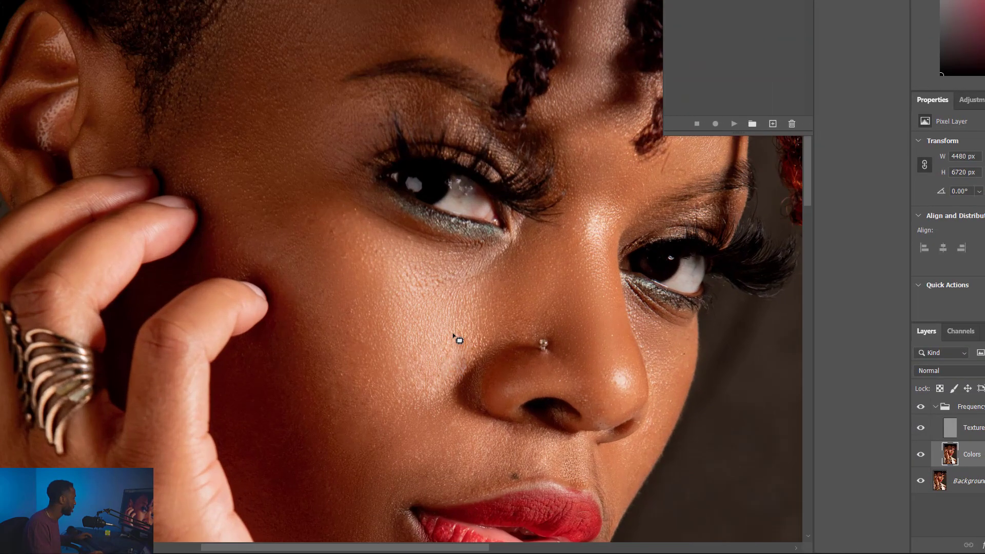
{"action": "mouse_move", "coordinate": [441, 353]}
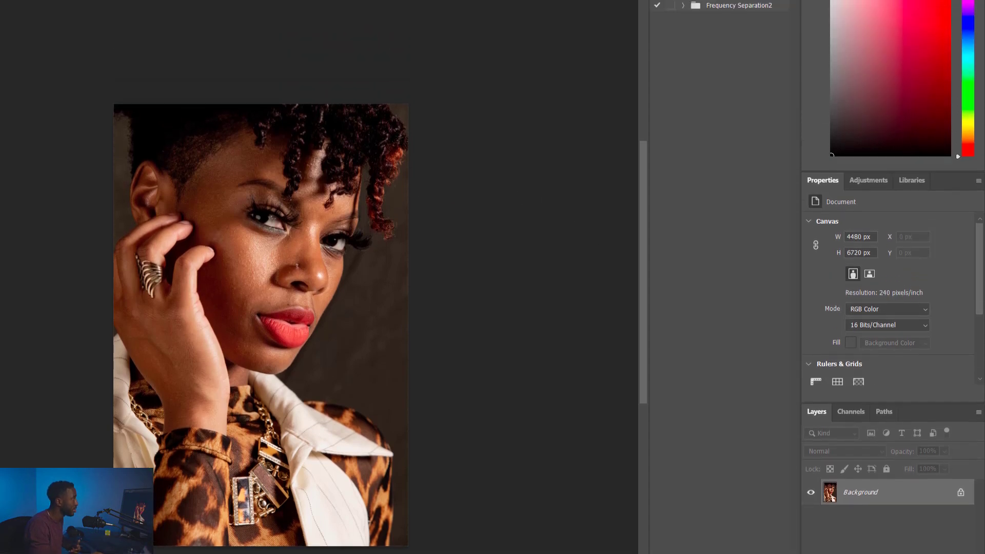
Switch the Actions panel to Button Mode so saved actions show as one-click buttons.
{"action": "left_click", "coordinate": [794, 54]}
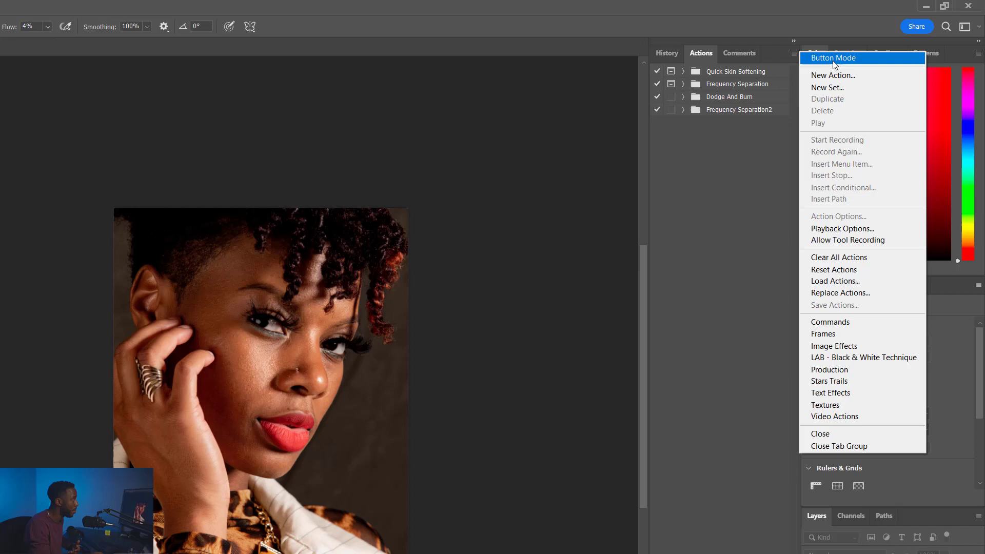
{"action": "mouse_move", "coordinate": [855, 62]}
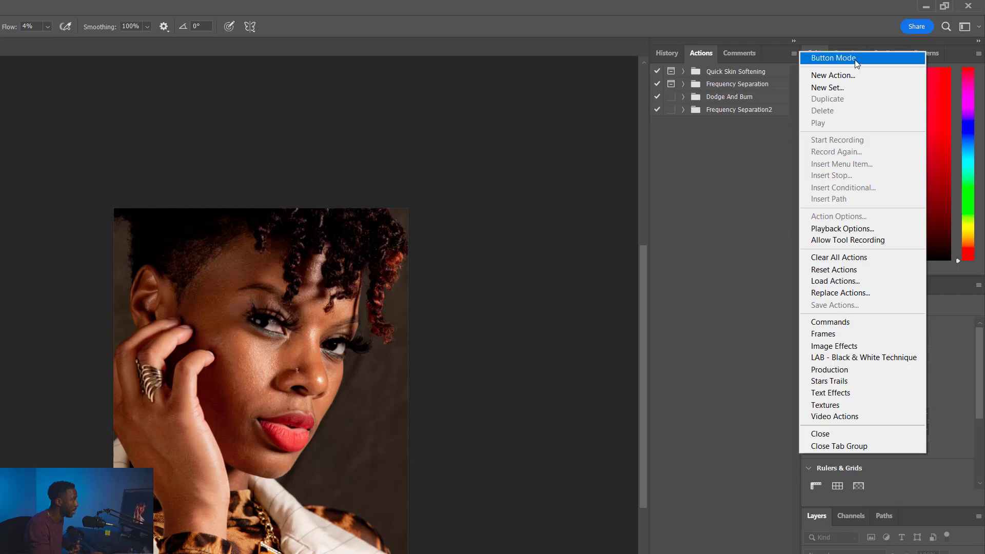
{"action": "left_click", "coordinate": [833, 57]}
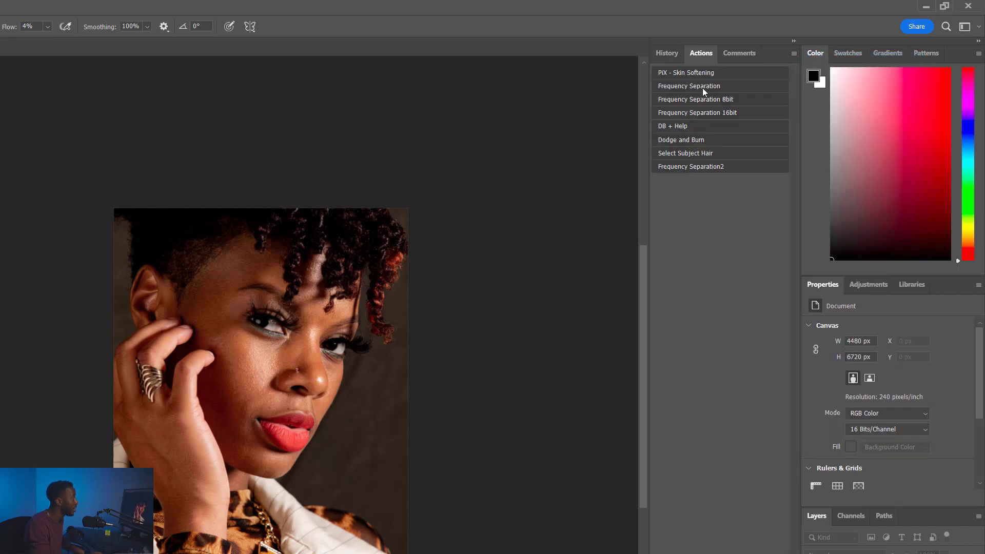